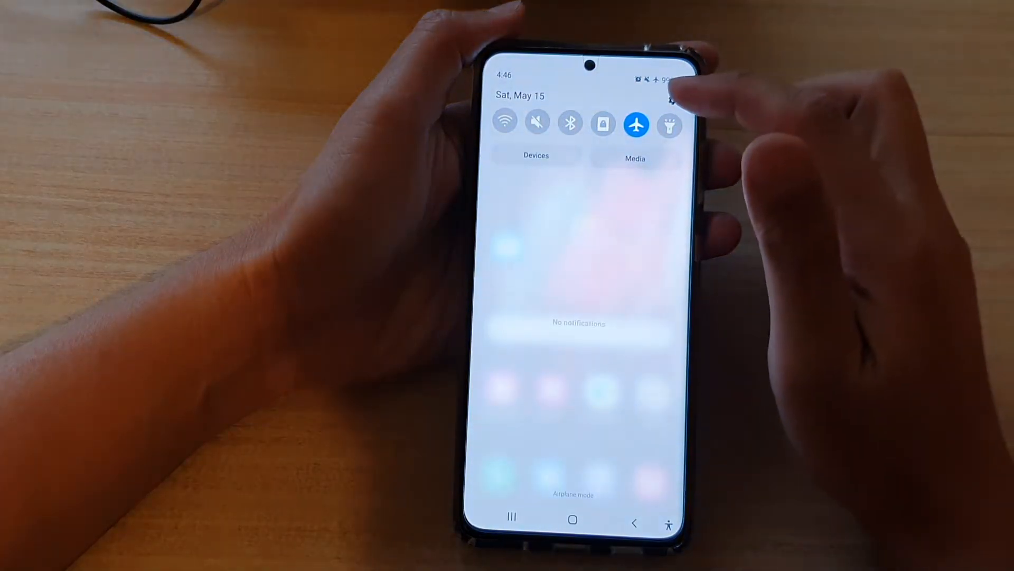
Navigate Settings > Apps > Special access to the All files access app list
click(675, 99)
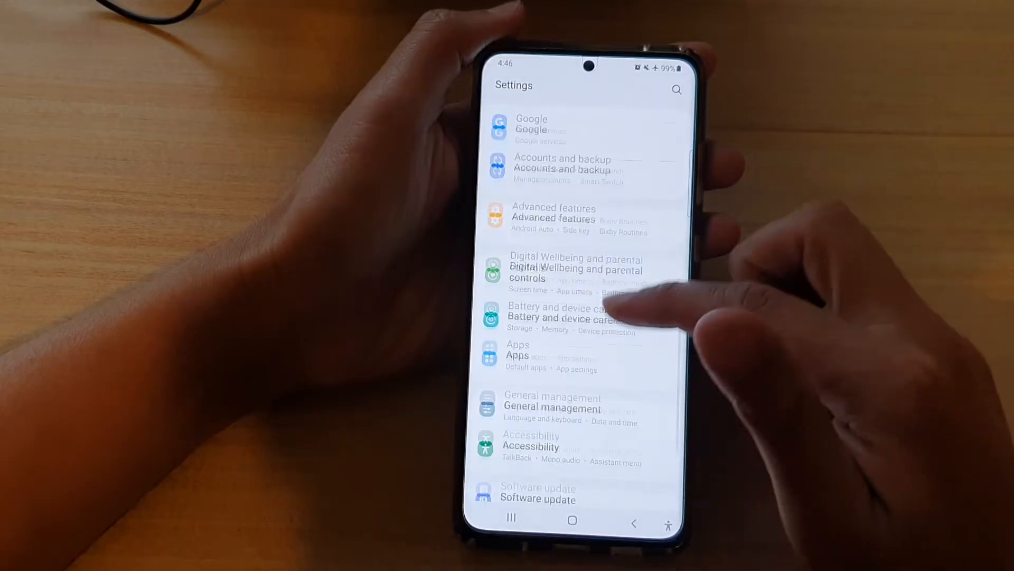
click(518, 355)
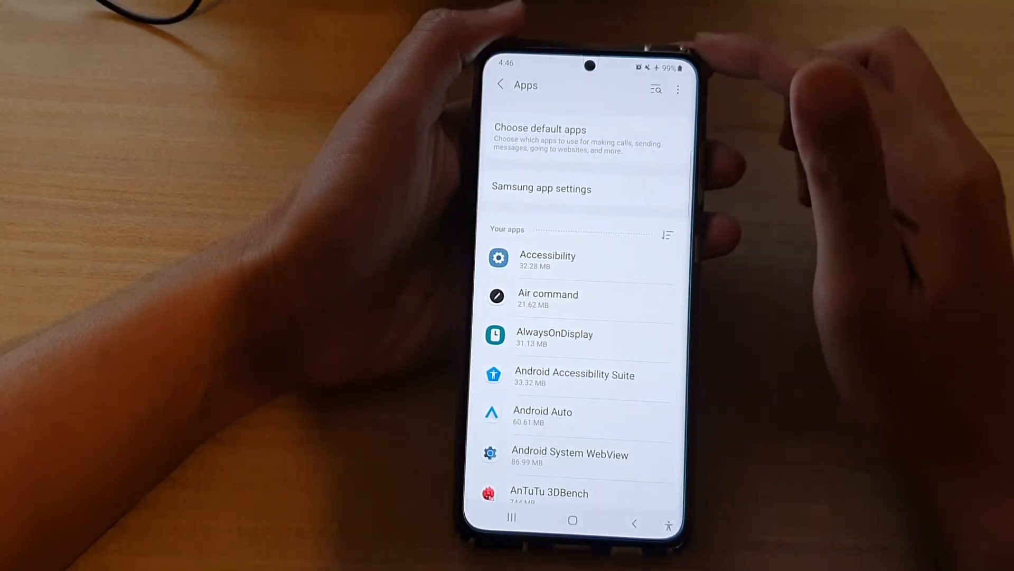
click(677, 89)
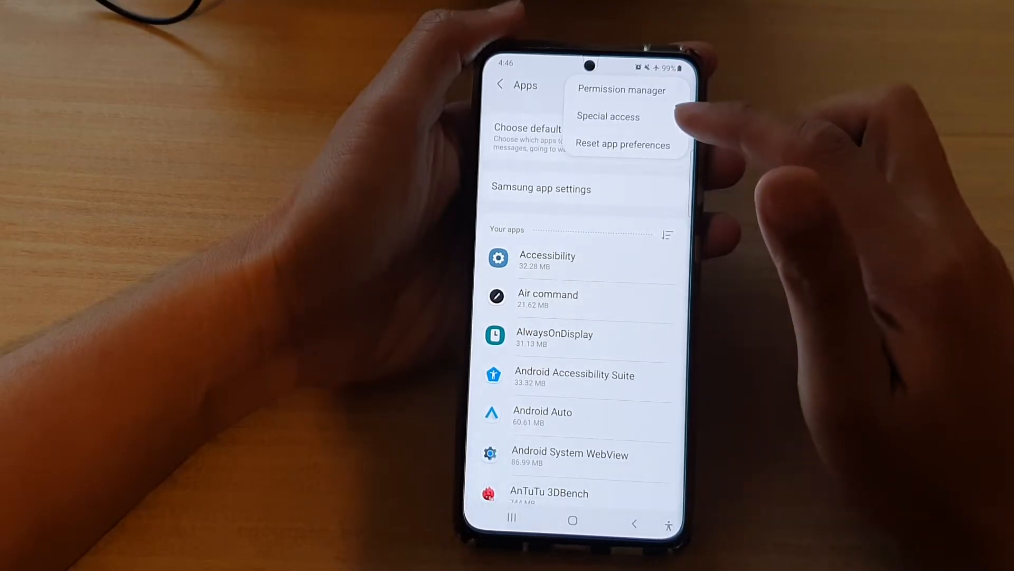
click(608, 117)
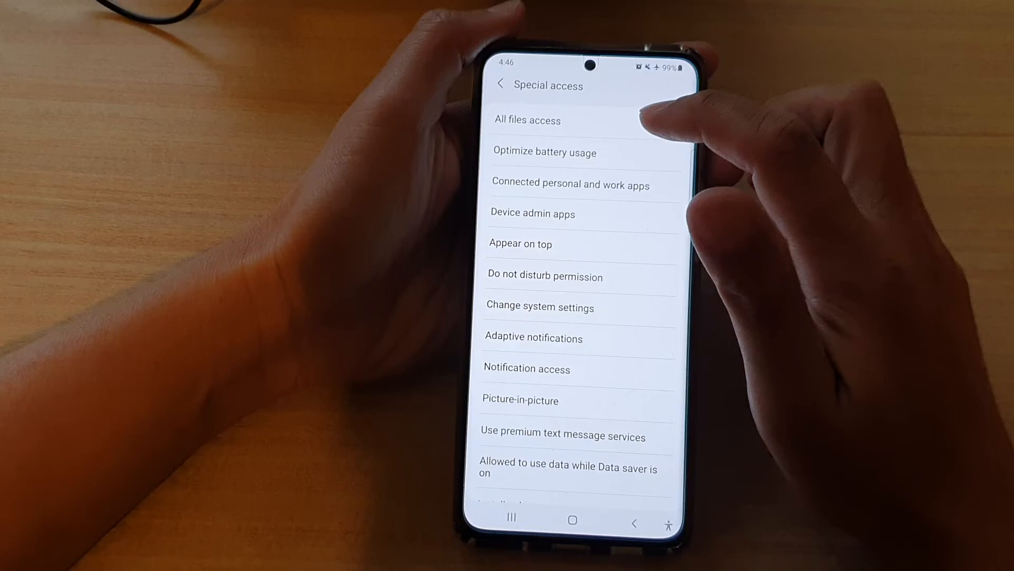
click(528, 121)
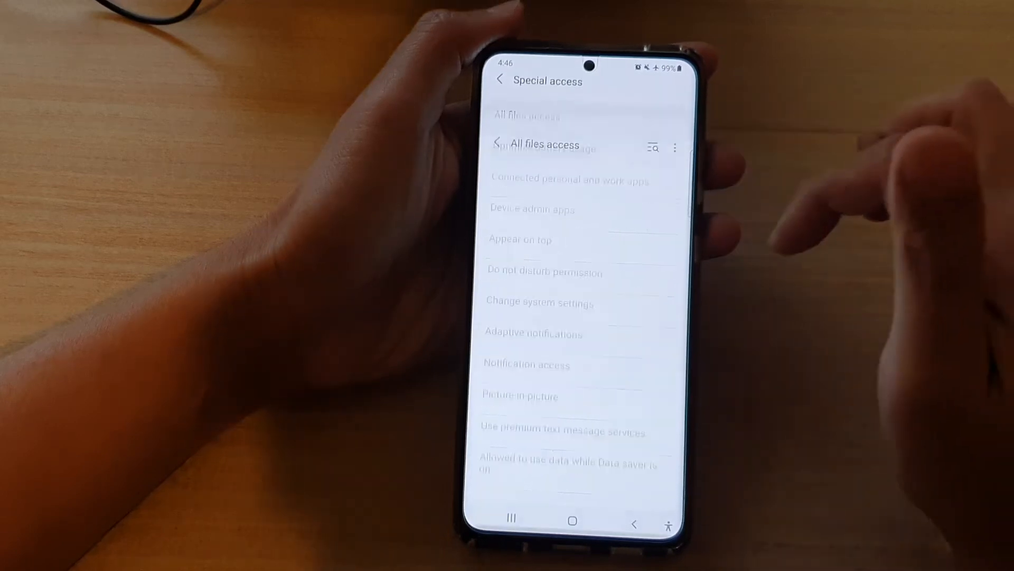
click(526, 145)
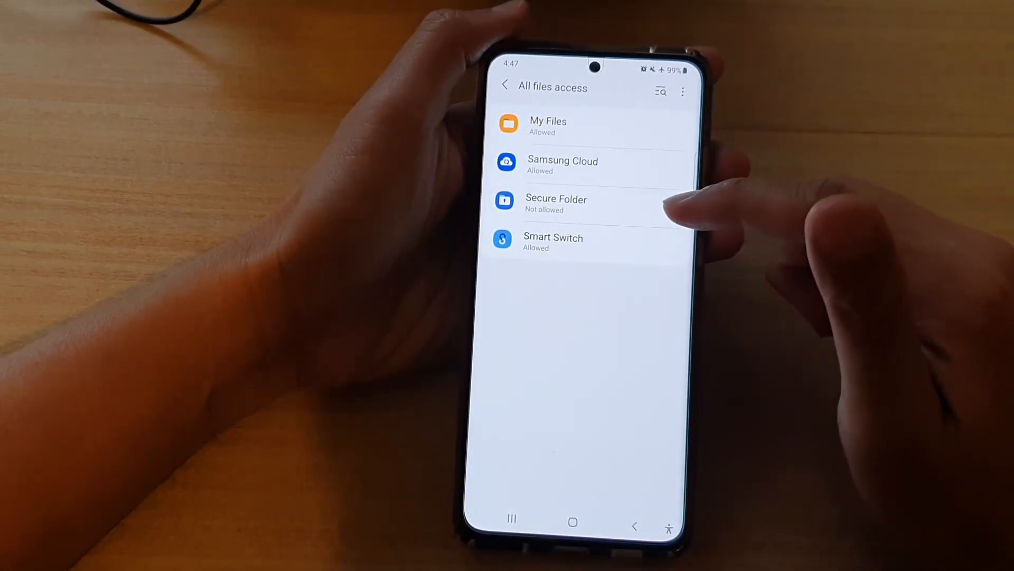
mouse_move(679, 207)
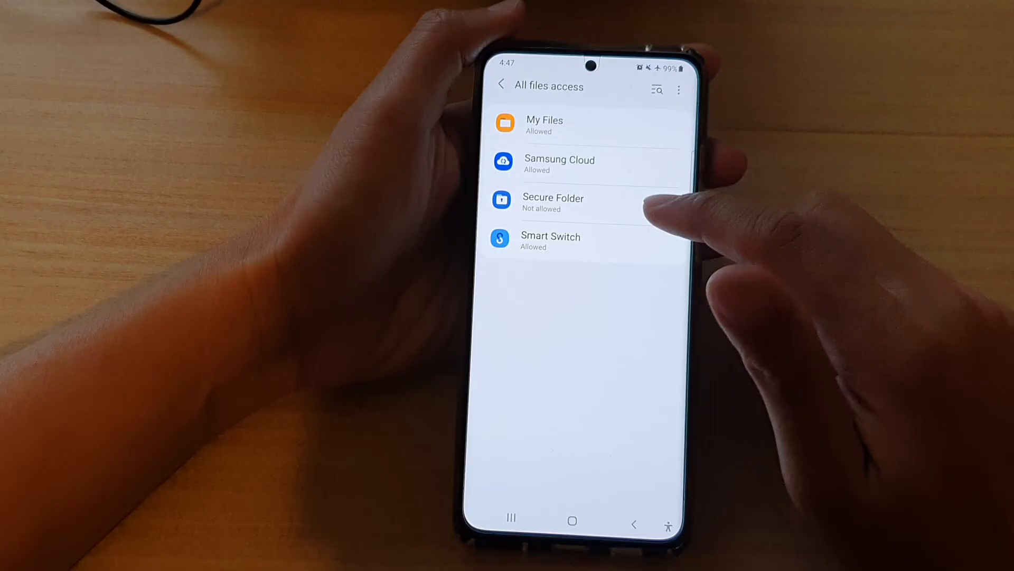
Open Secure Folder's permission page, showing 'Allow access to all files' switched off
click(552, 200)
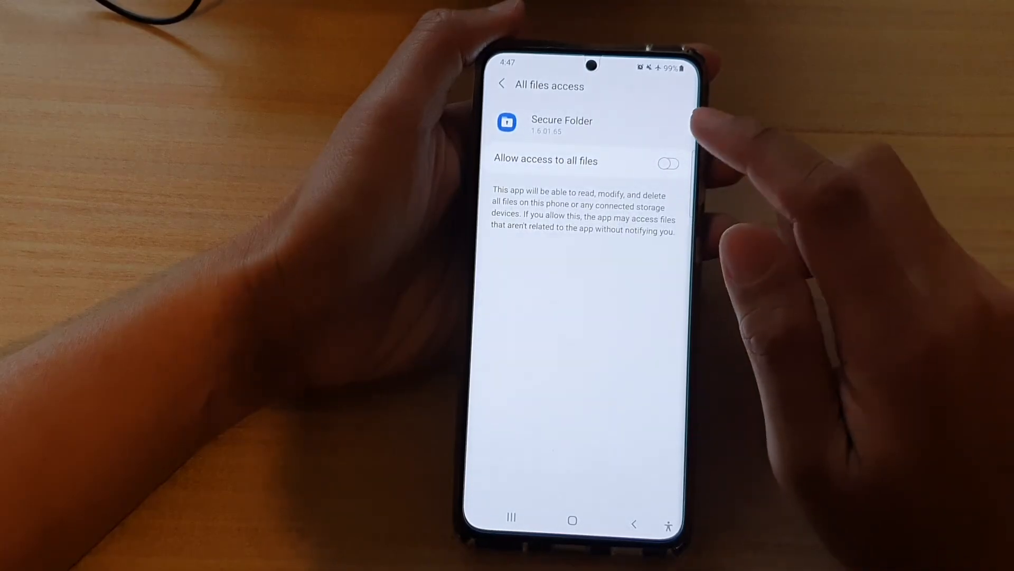